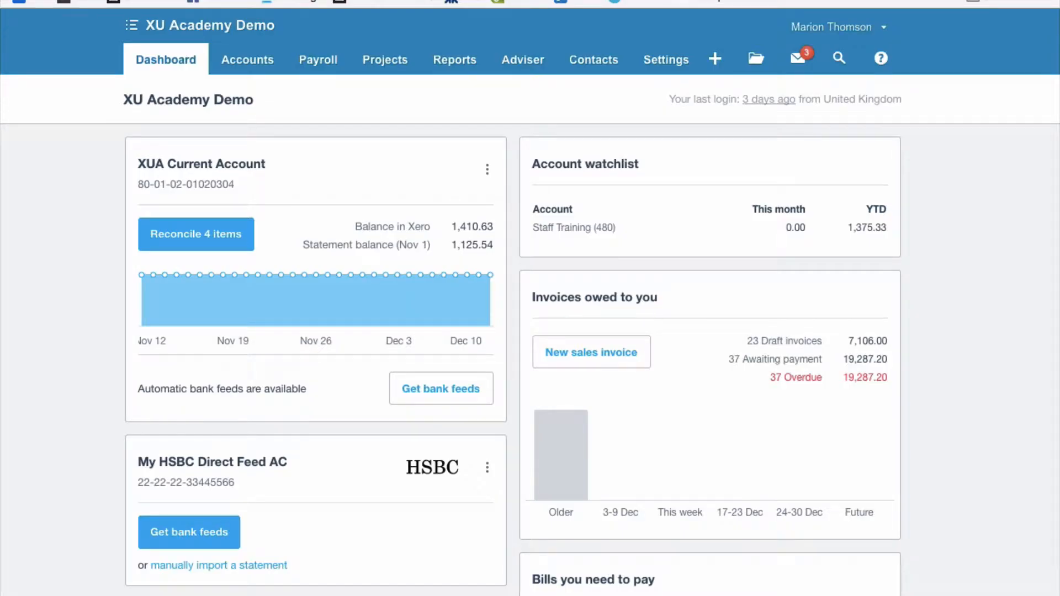
mouse_move(586, 87)
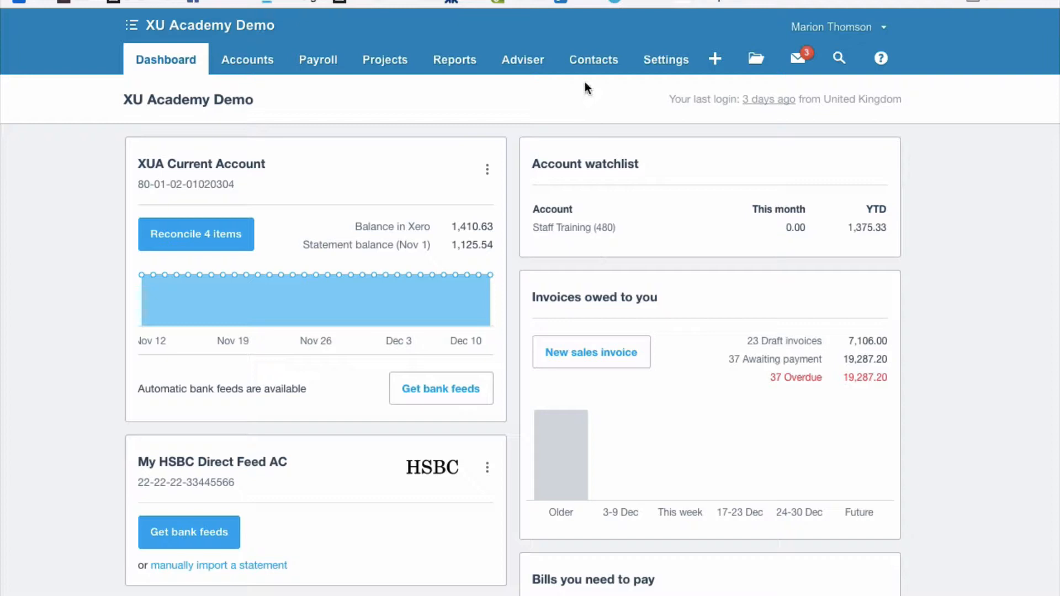
mouse_move(598, 109)
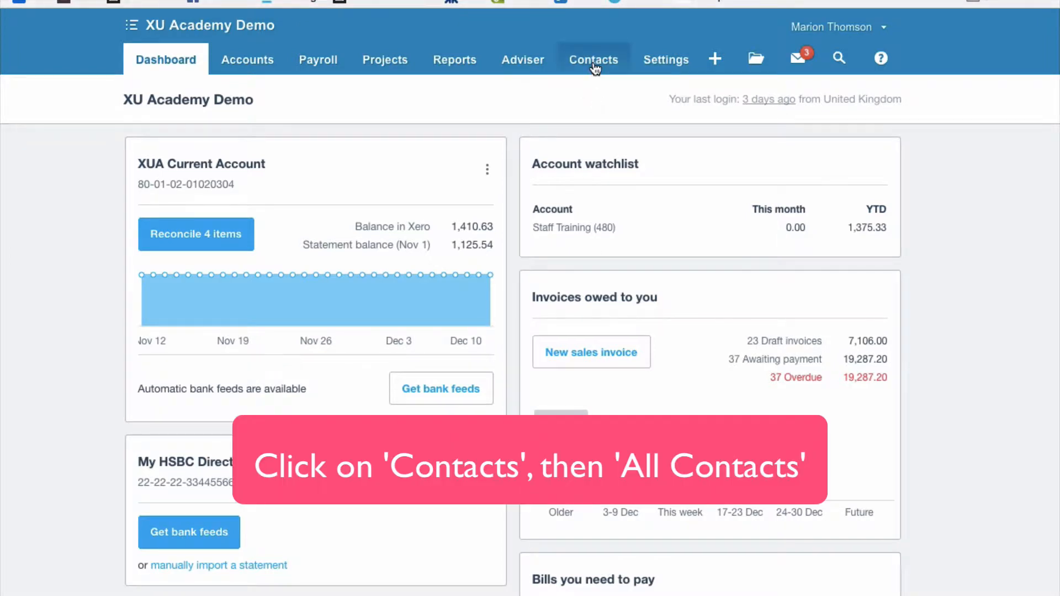
Open the All Contacts list from the Contacts menu and scroll through it.
left_click(594, 60)
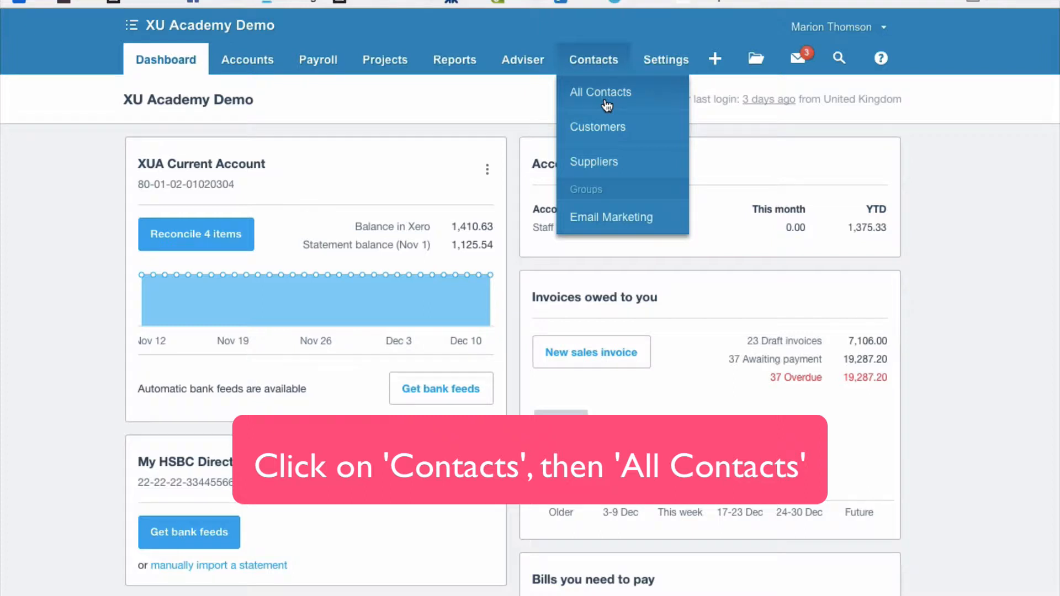
left_click(600, 92)
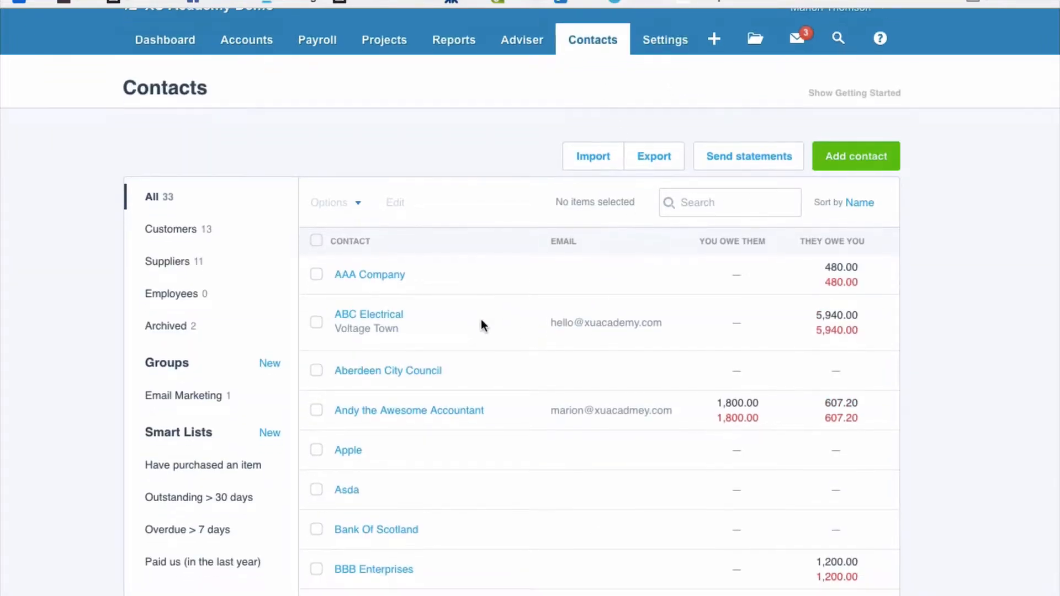
scroll("down", 3)
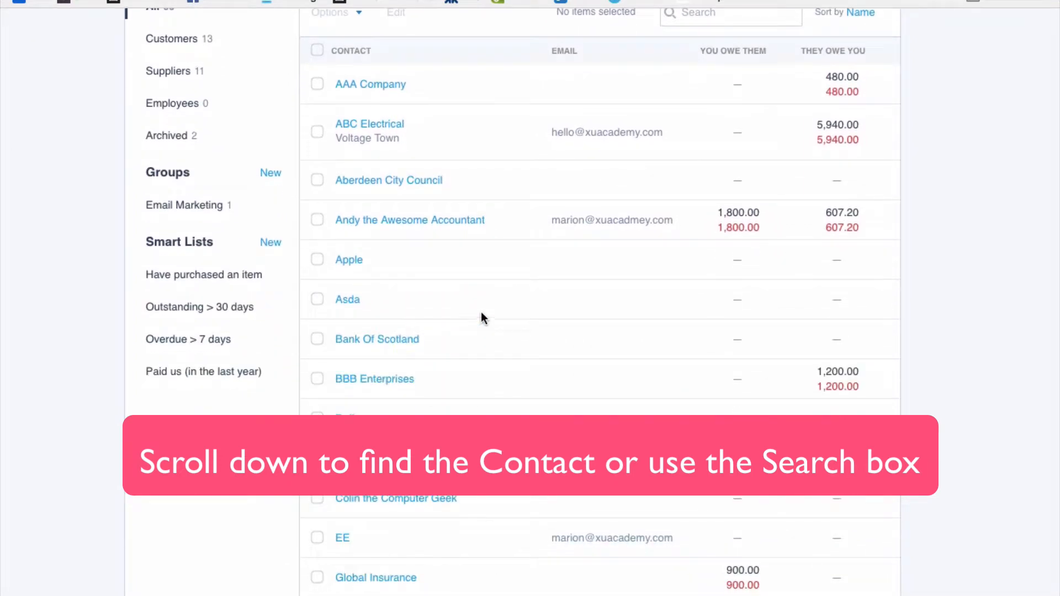
scroll("down", 3)
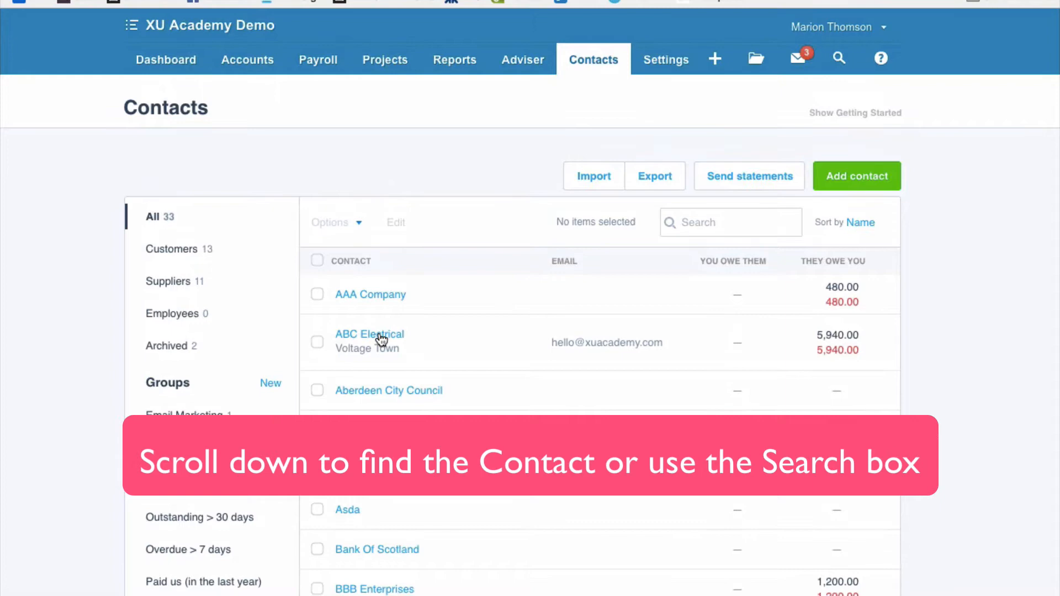
Search contacts for 'bbb' and open the BBB Enterprises record.
left_click(731, 222)
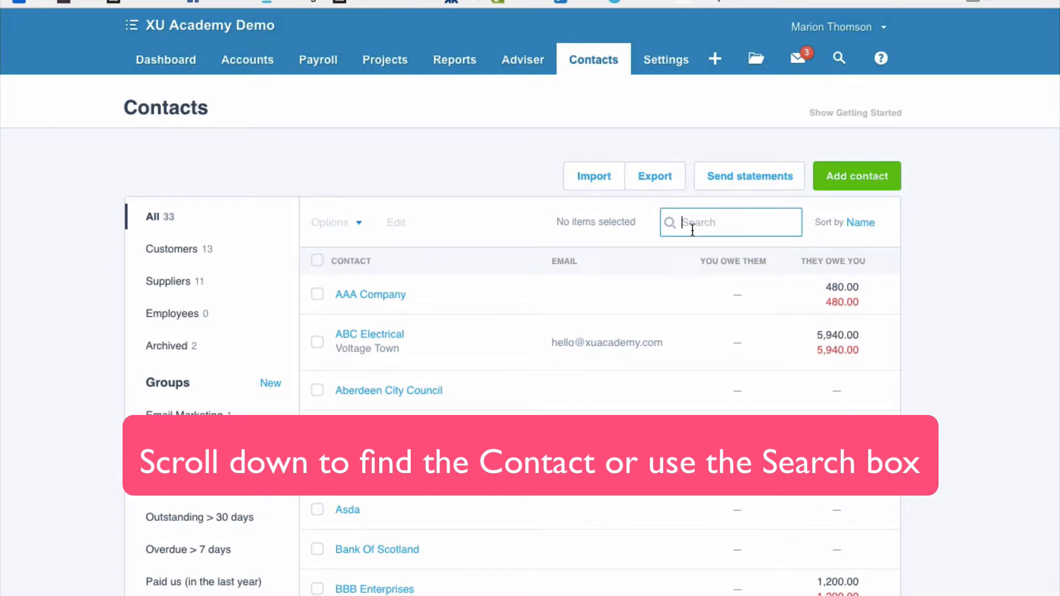
type("bbb")
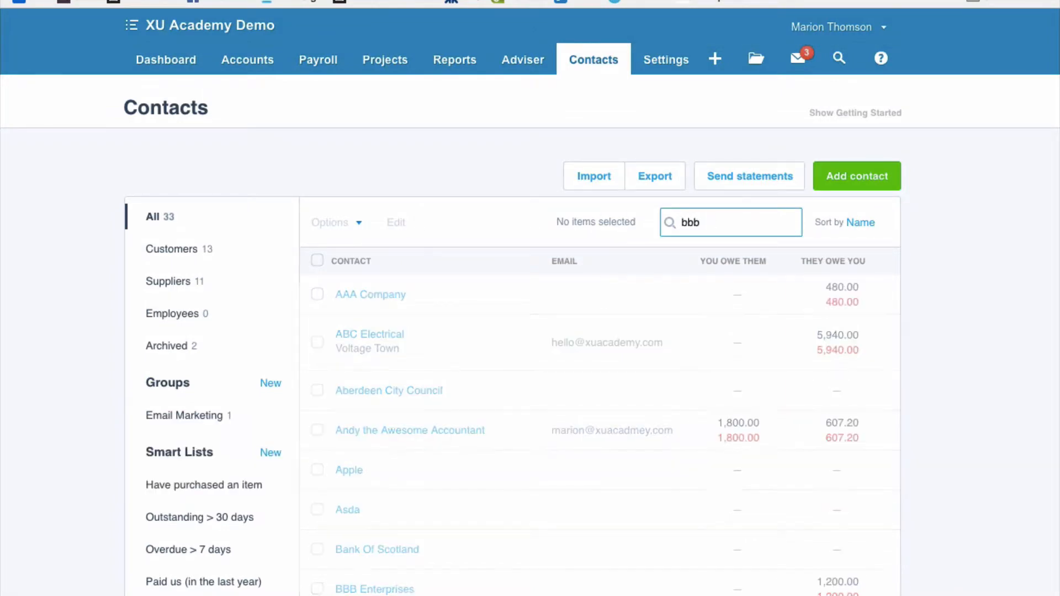
key("Enter")
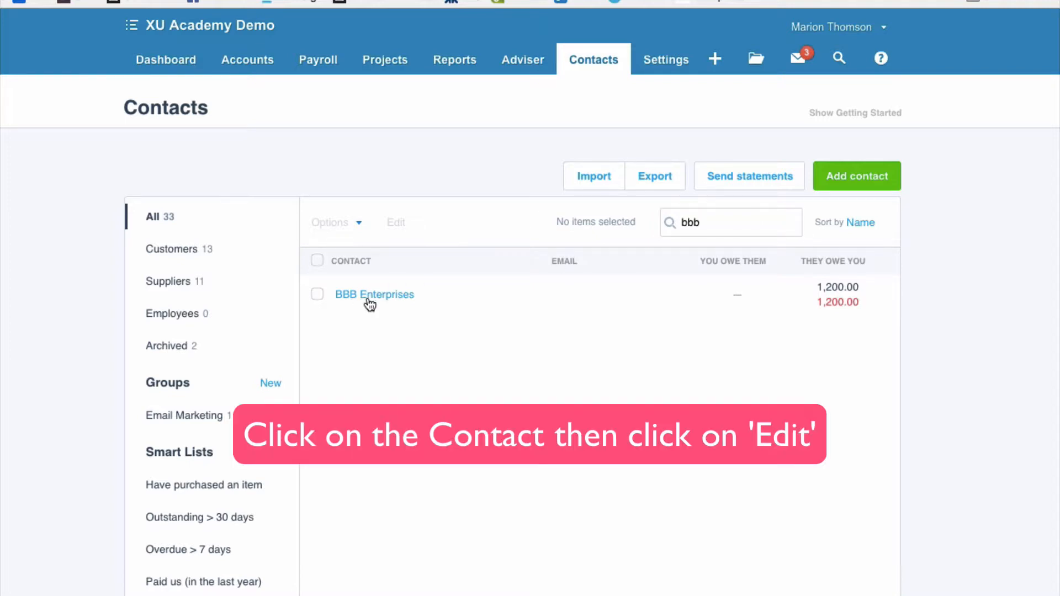
left_click(374, 295)
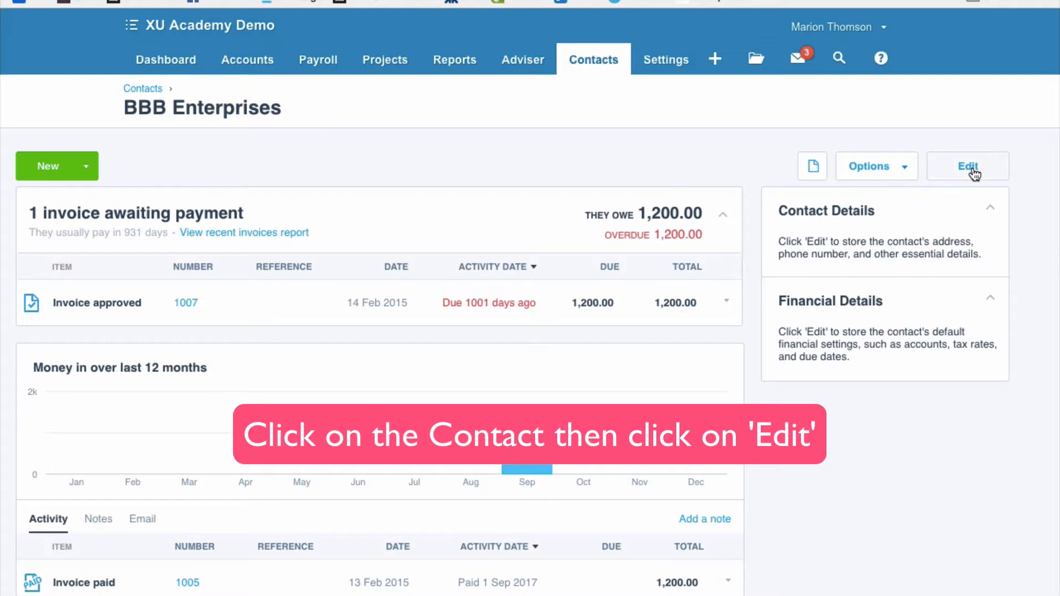
left_click(967, 166)
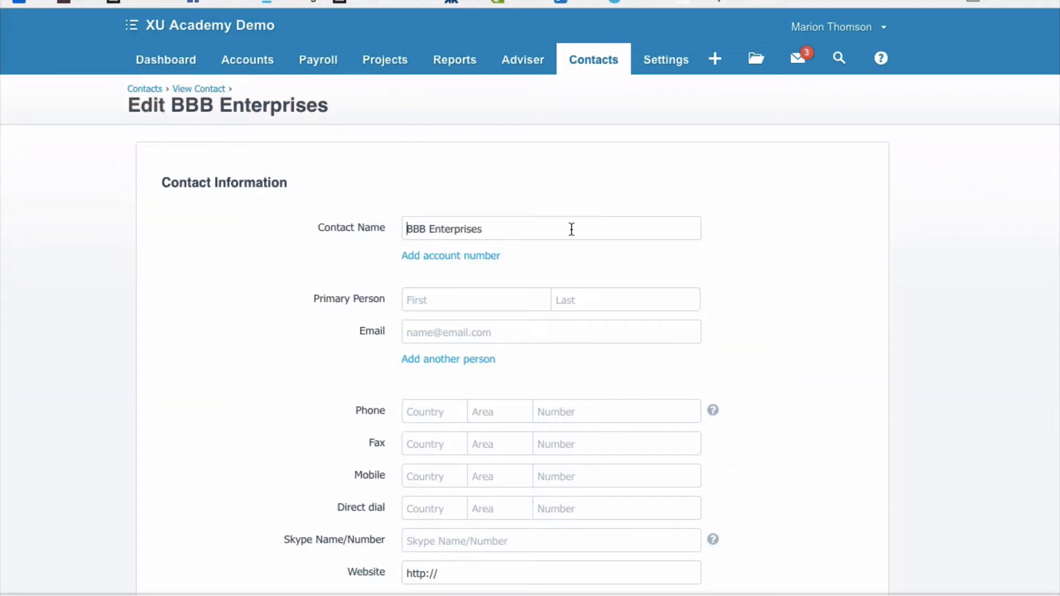
mouse_move(560, 220)
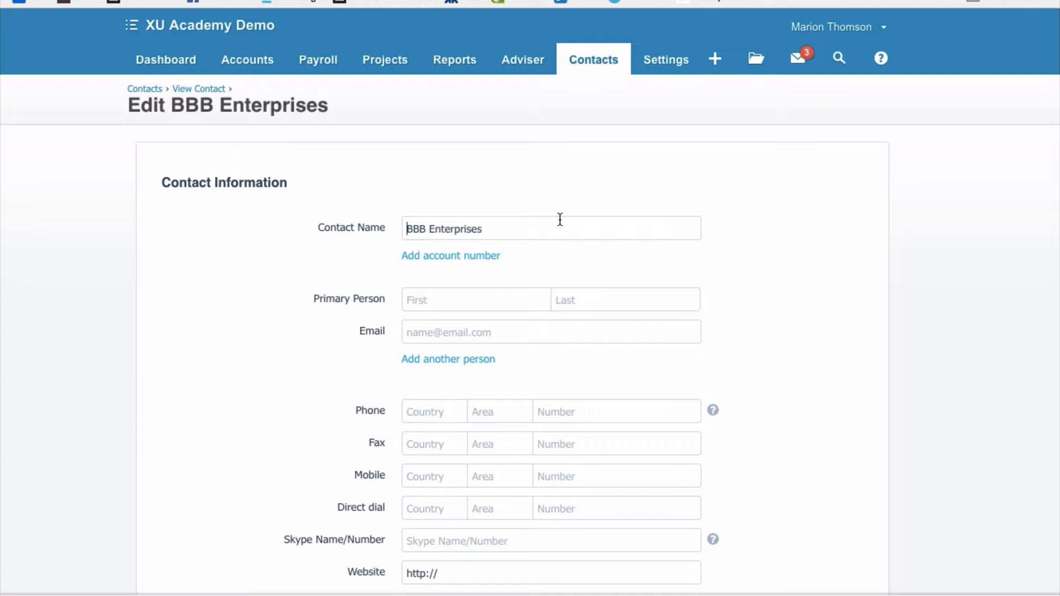
scroll("down", 3)
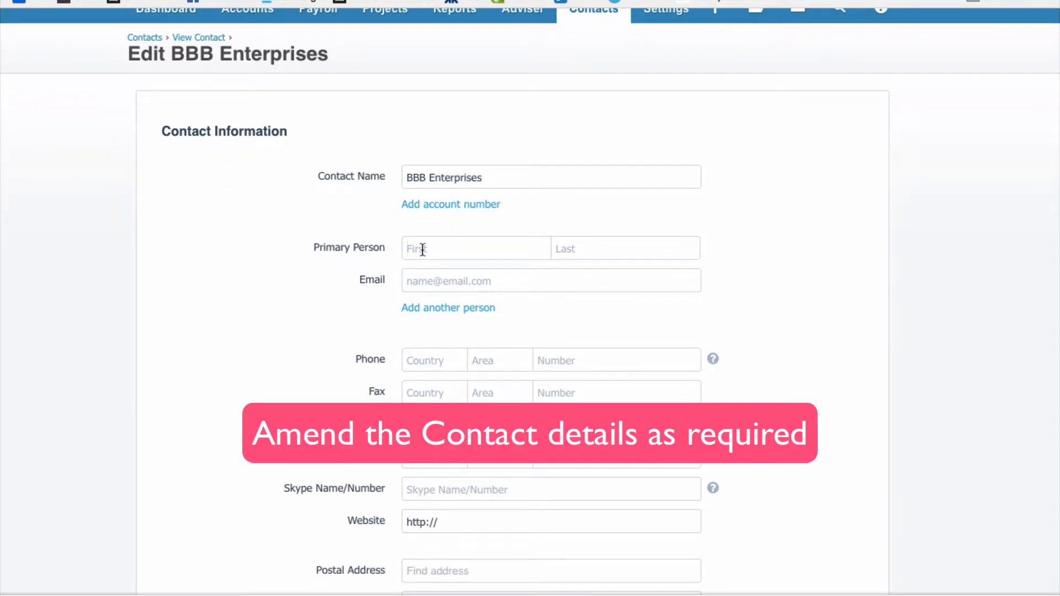
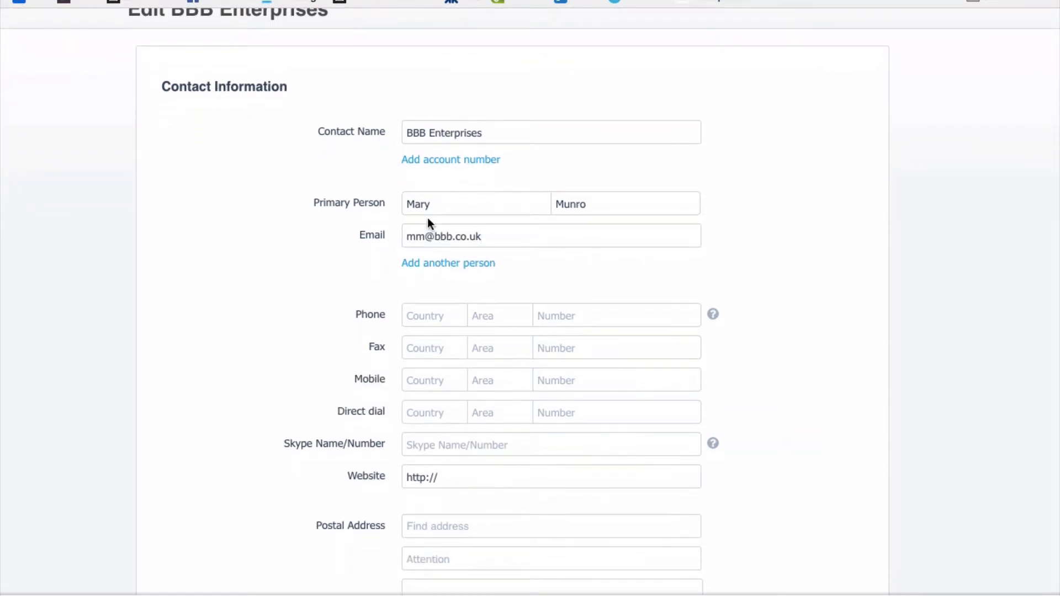
Enter postal address 123 West Avenue, Wester Town, Westside and scroll to financial details.
scroll("down", 3)
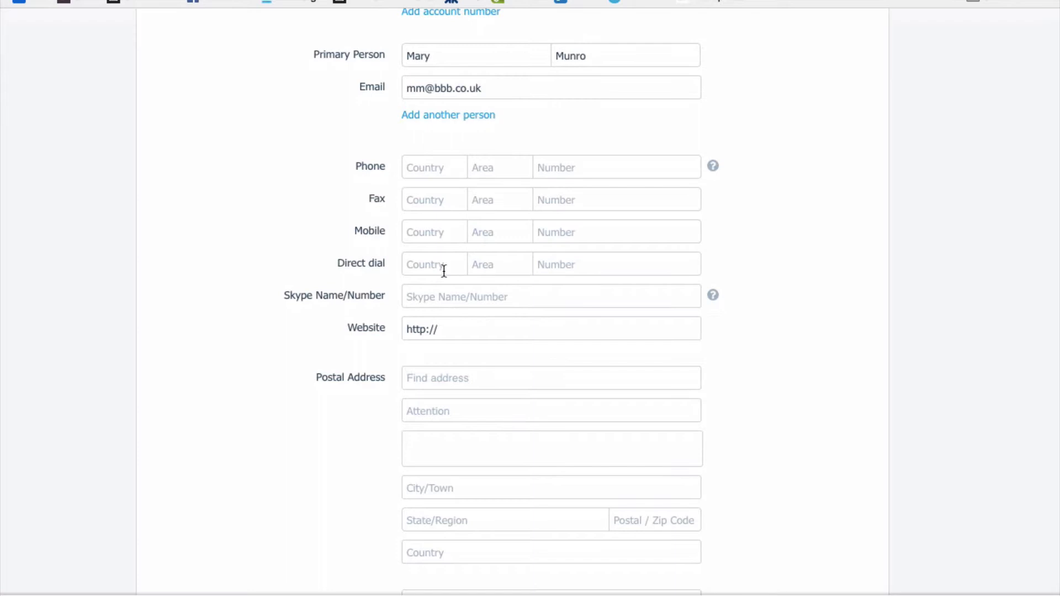
scroll("down", 3)
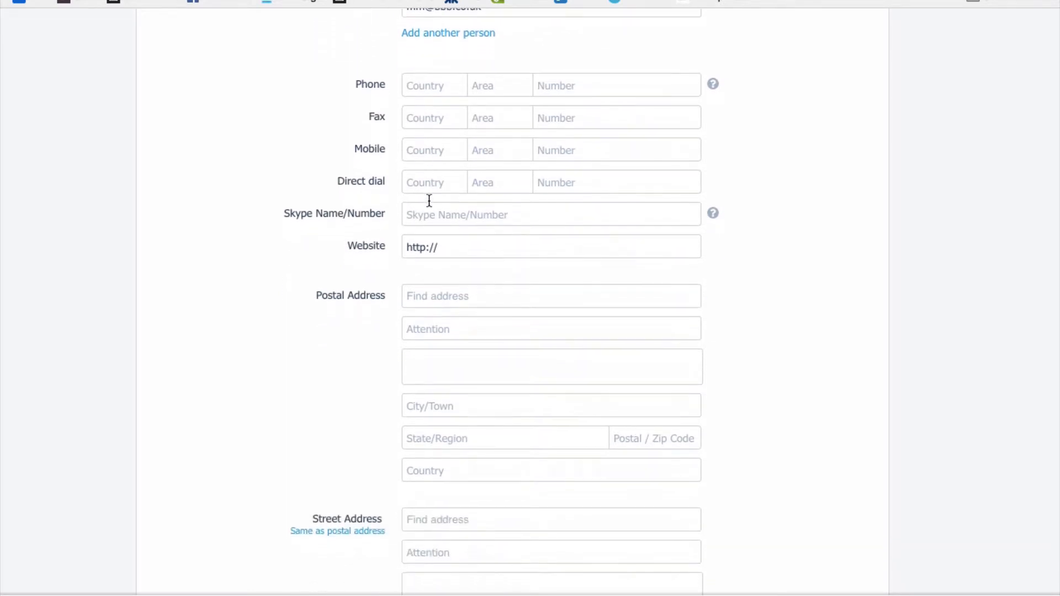
scroll("down", 3)
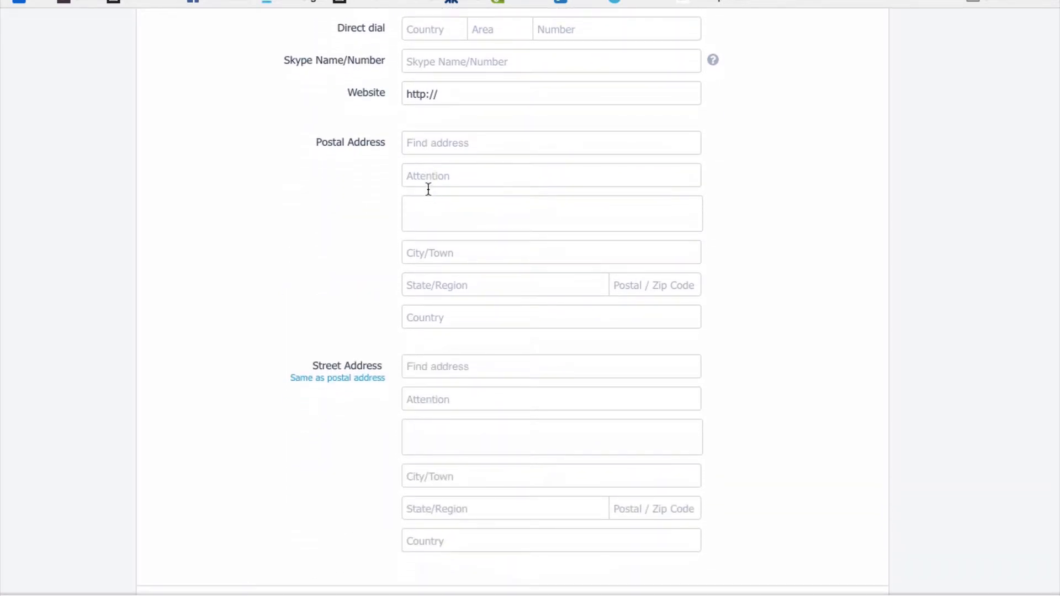
scroll("down", 3)
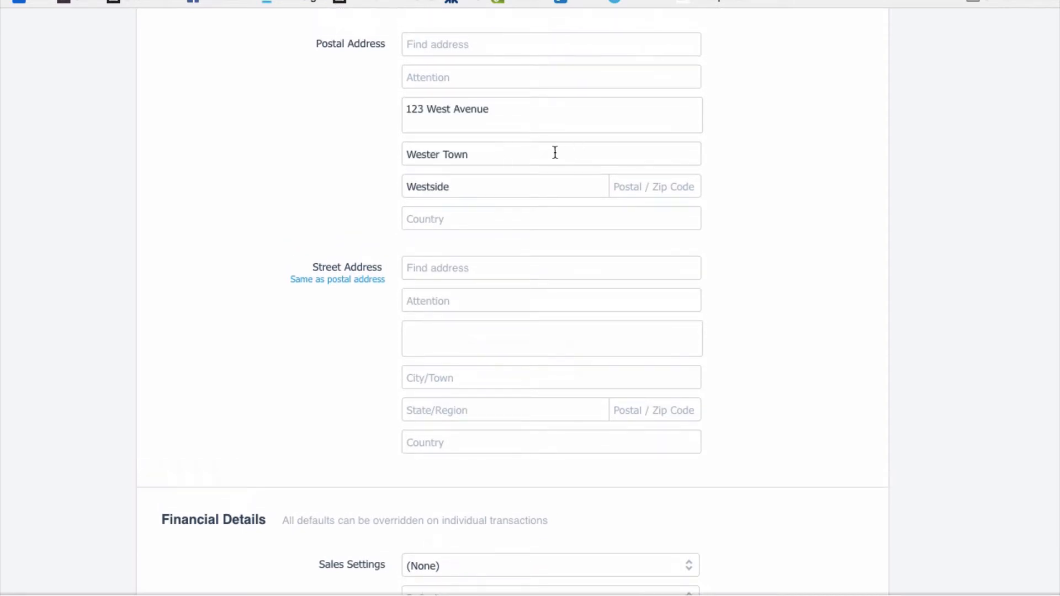
scroll("down", 3)
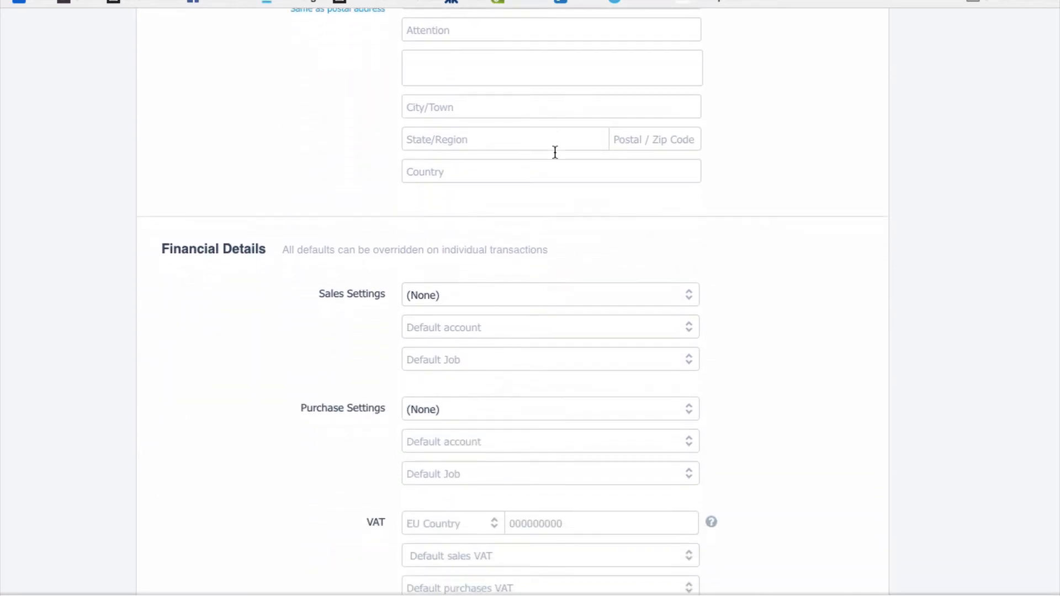
scroll("down", 3)
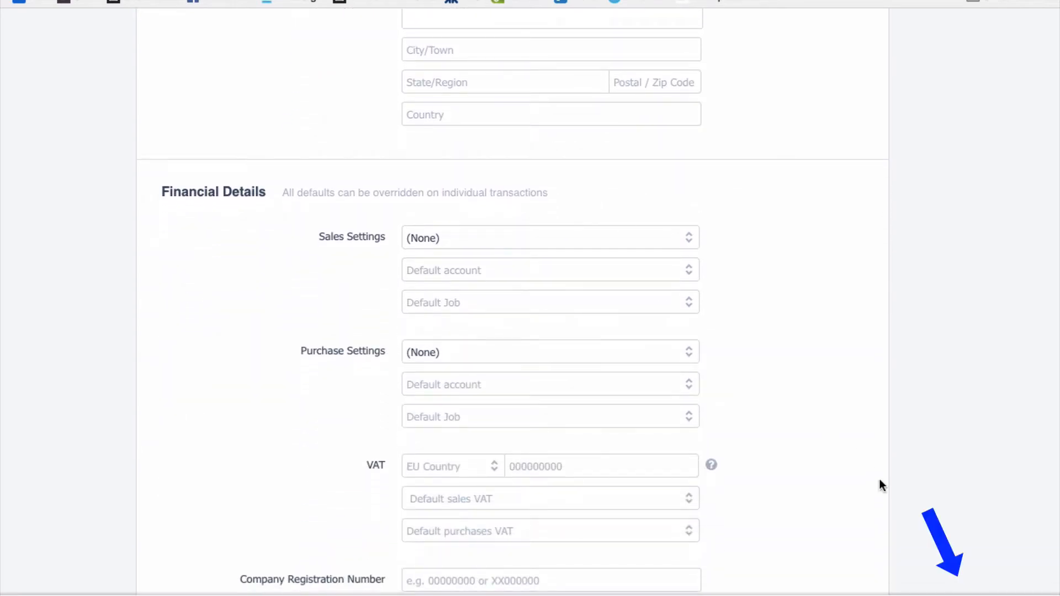